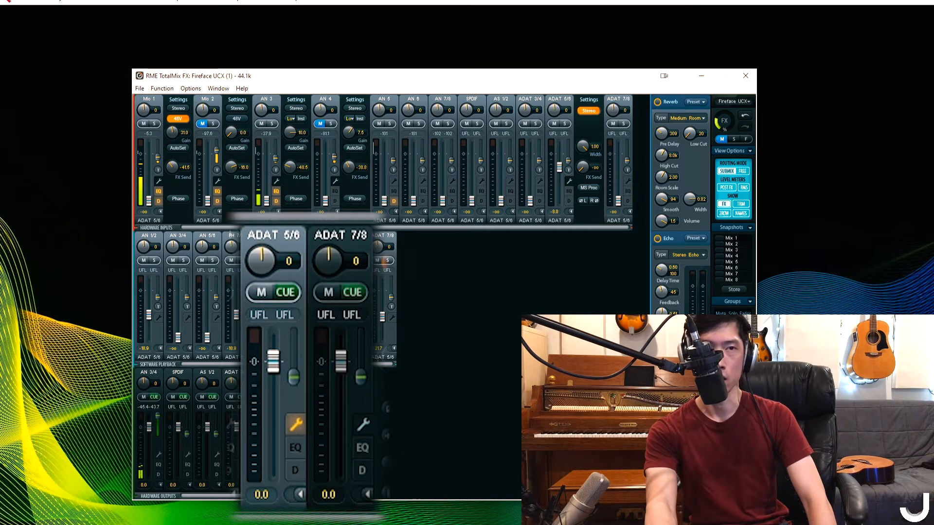
Open Properties for the Vocal Mic Test source on the Analog (1+2) Fireface UCX device
click(295, 424)
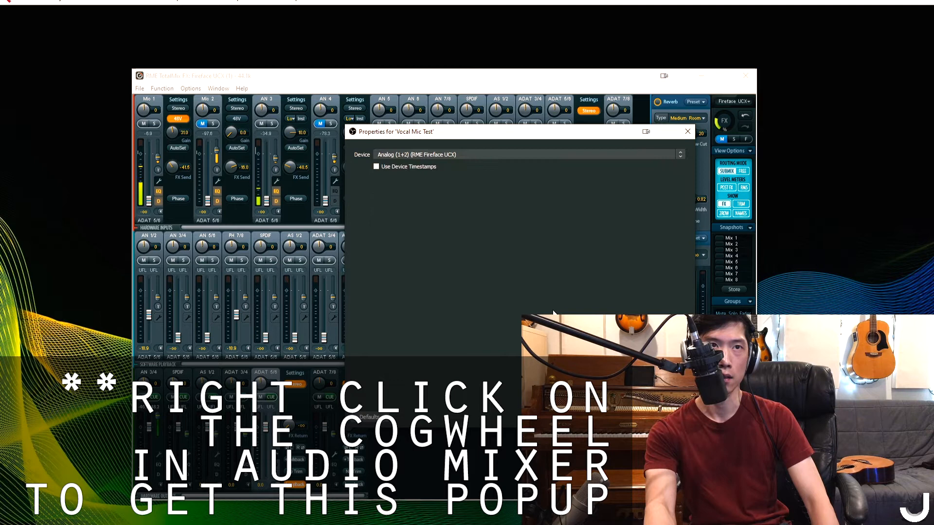
click(687, 132)
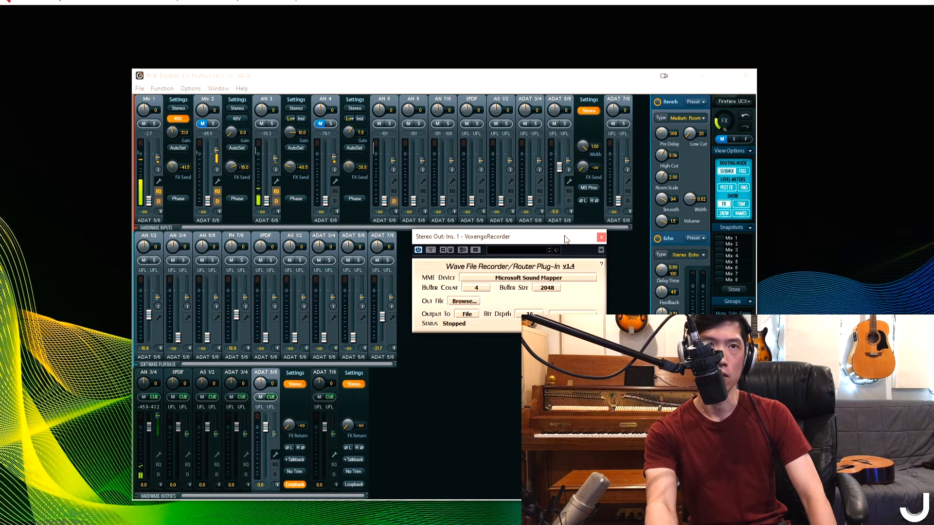
Close the Voxengo Recorder plug-in window, leaving only the TotalMix FX mixer
click(600, 237)
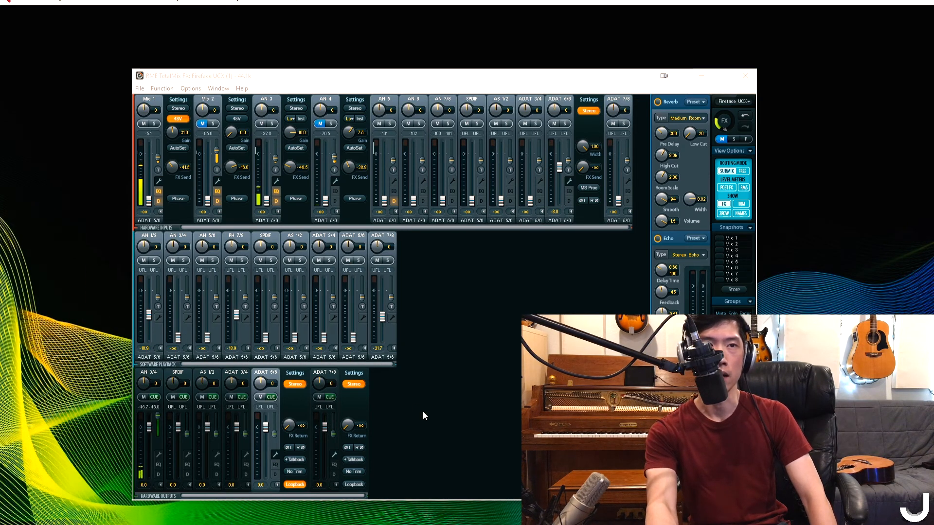